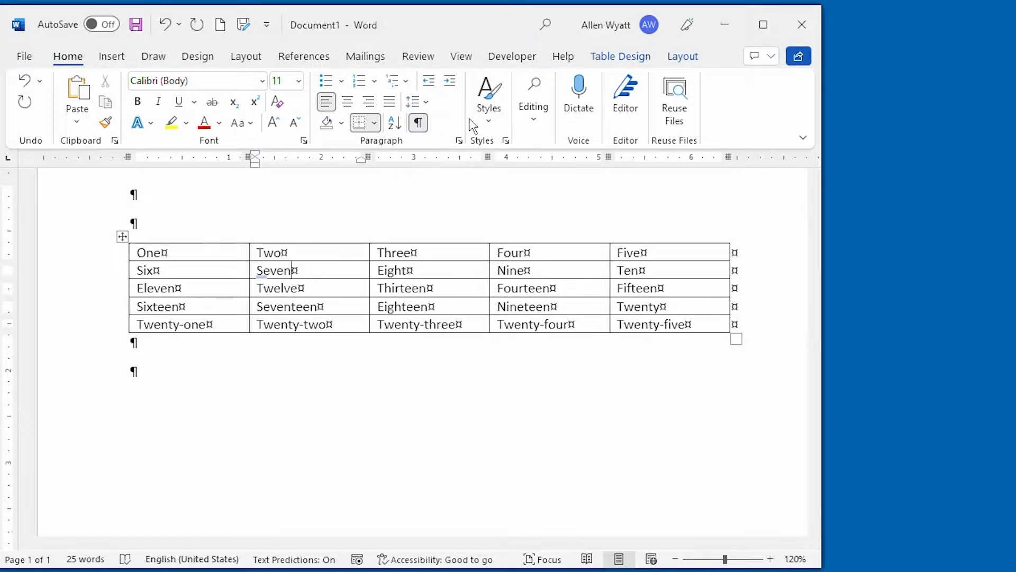
- Show the table's Layout tools and preview the Delete options without deleting anything
left_click(683, 56)
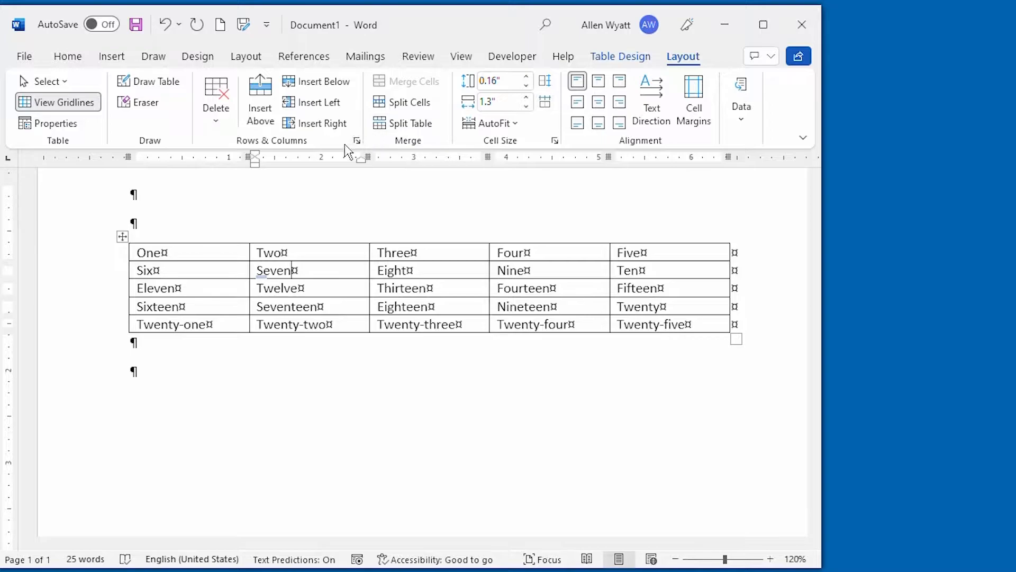
mouse_move(279, 148)
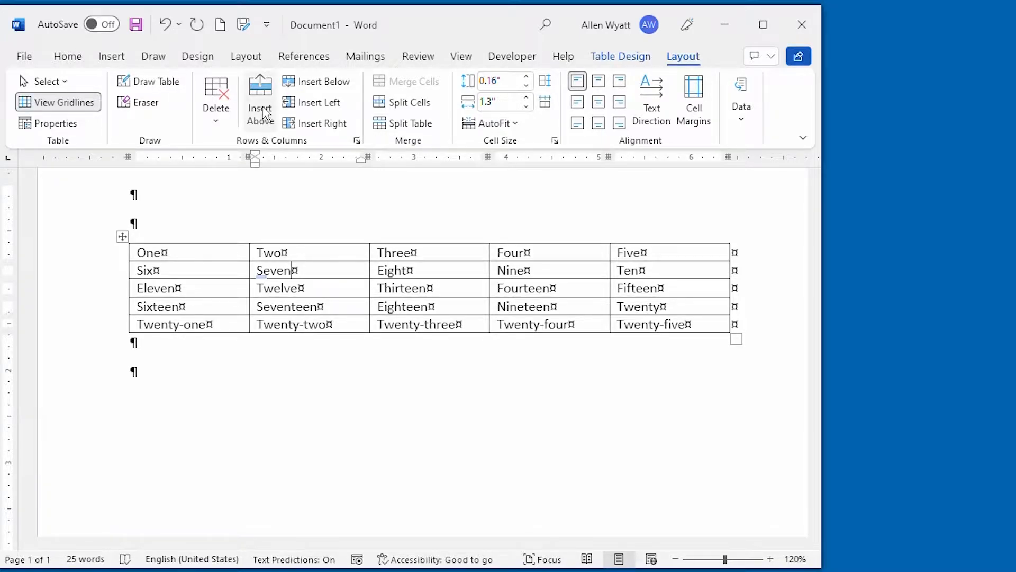
mouse_move(317, 124)
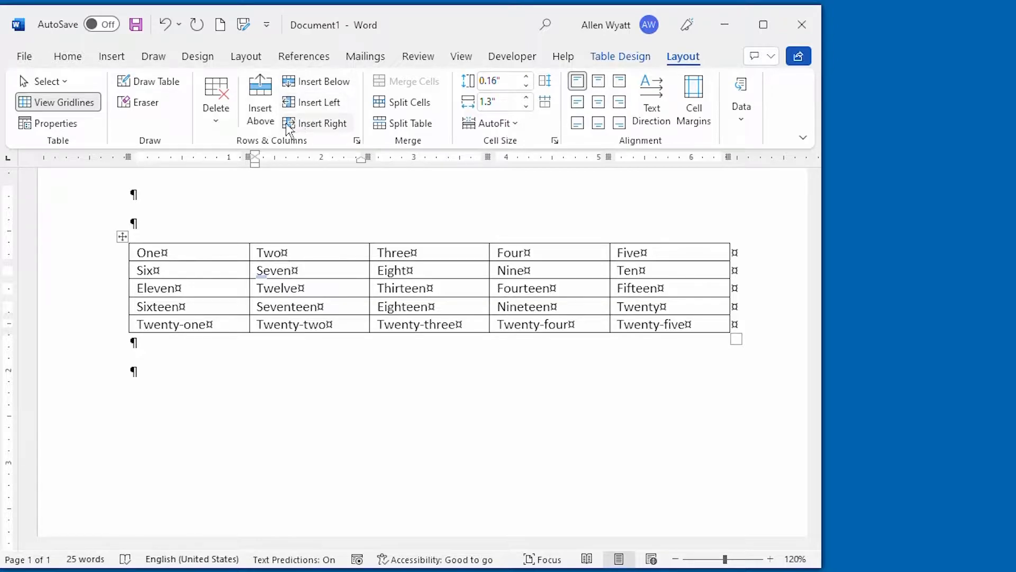
mouse_move(216, 97)
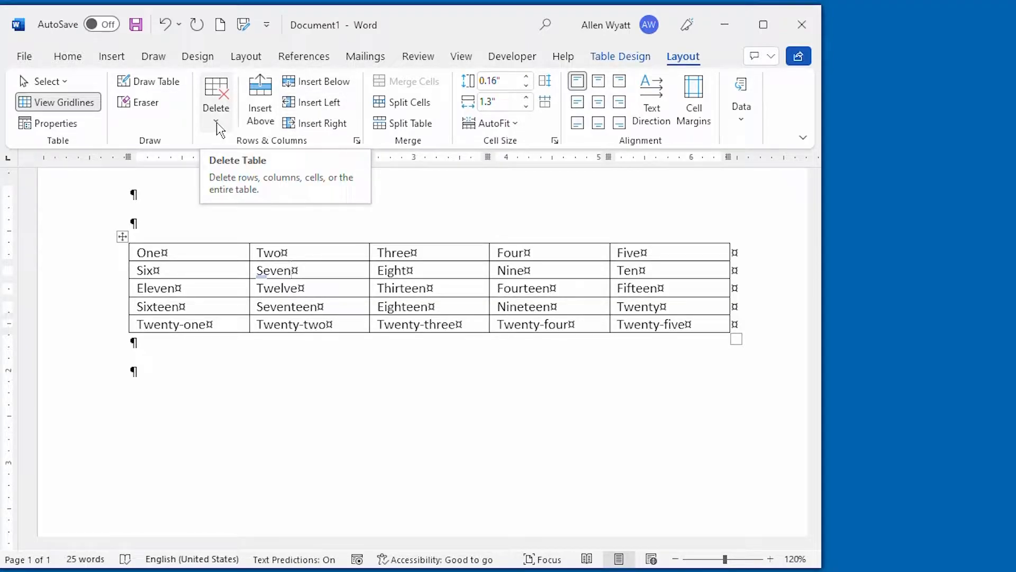
left_click(215, 100)
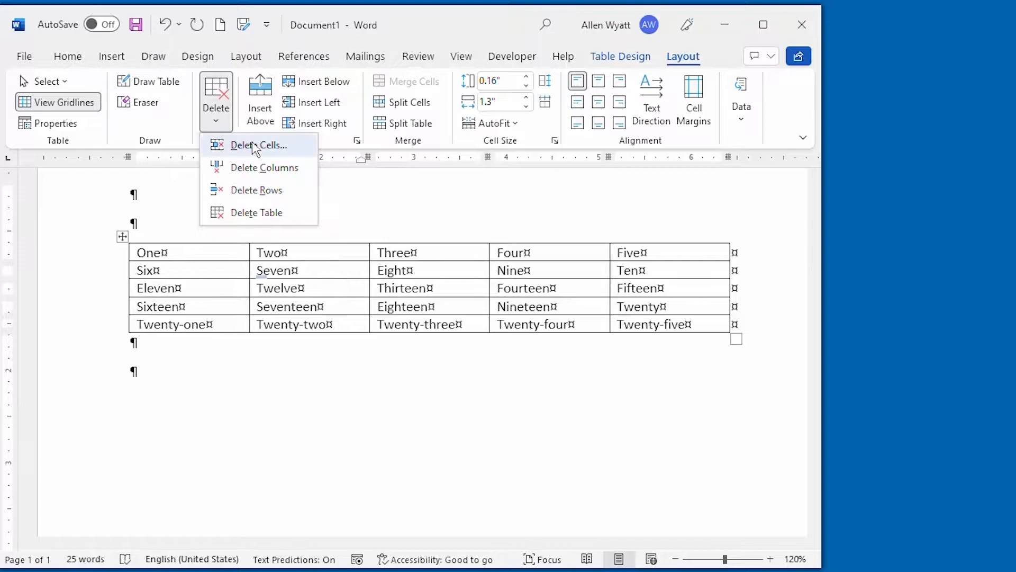
mouse_move(232, 136)
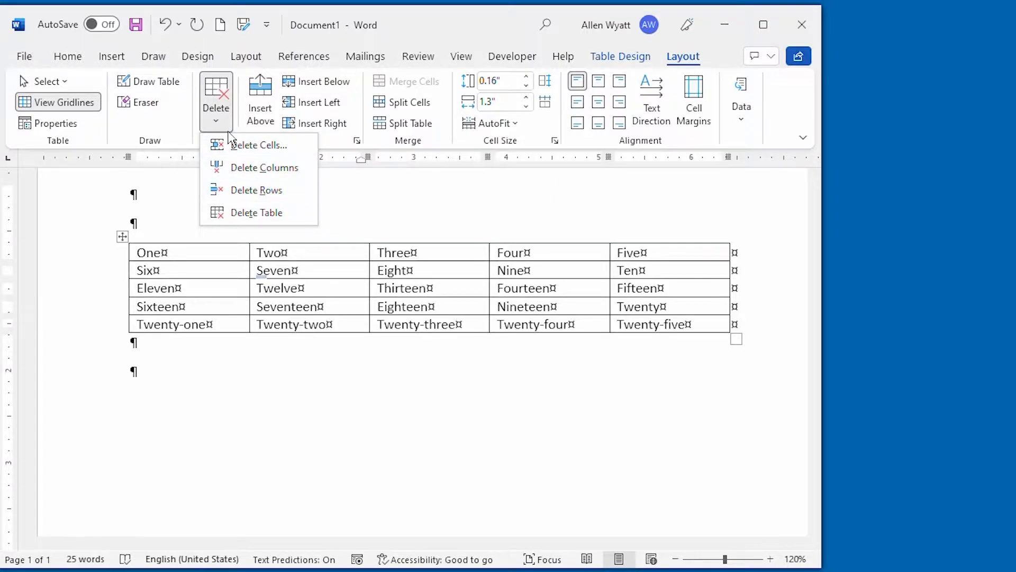
mouse_move(252, 104)
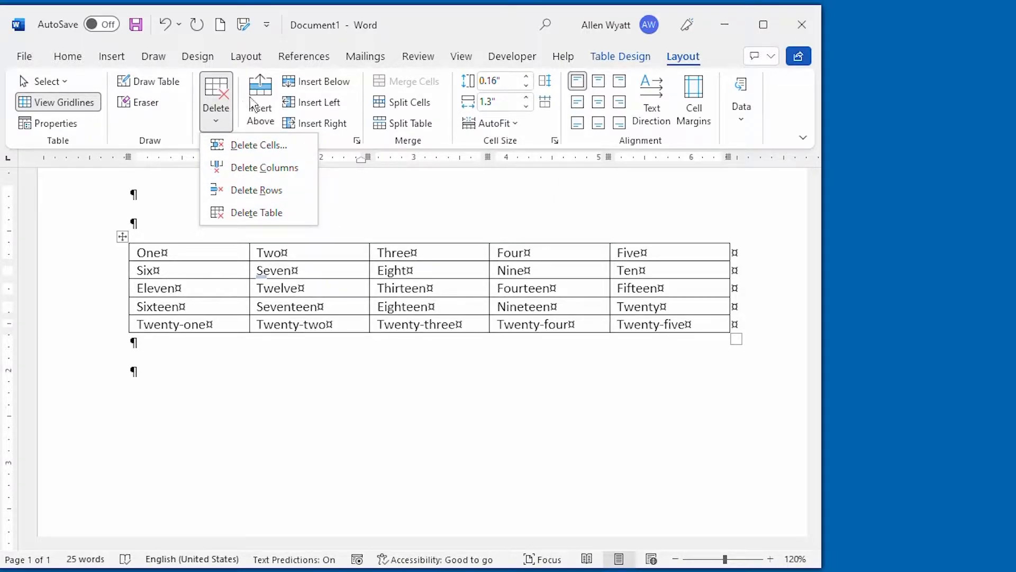
left_click(216, 101)
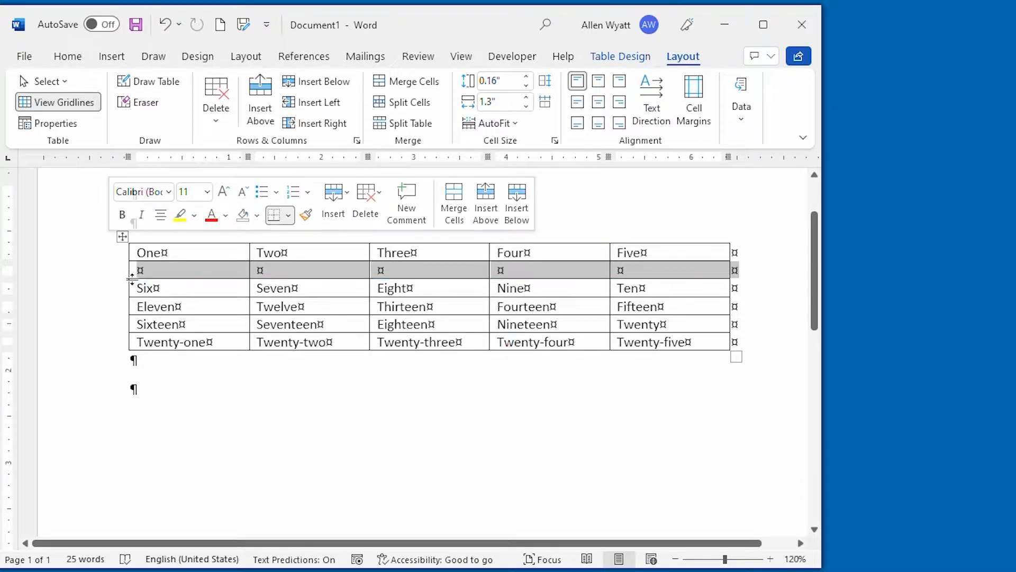
mouse_move(81, 273)
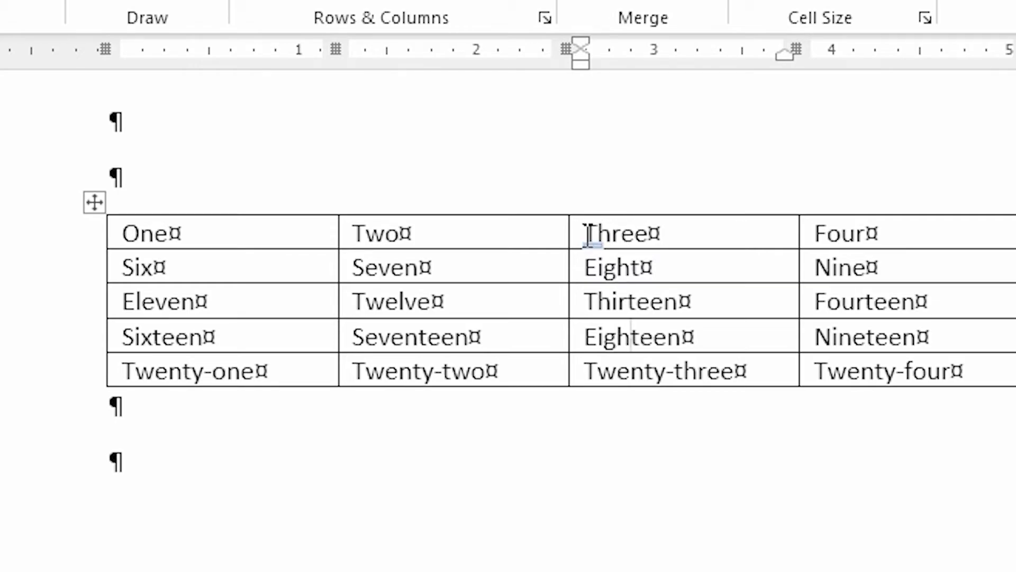
mouse_move(571, 242)
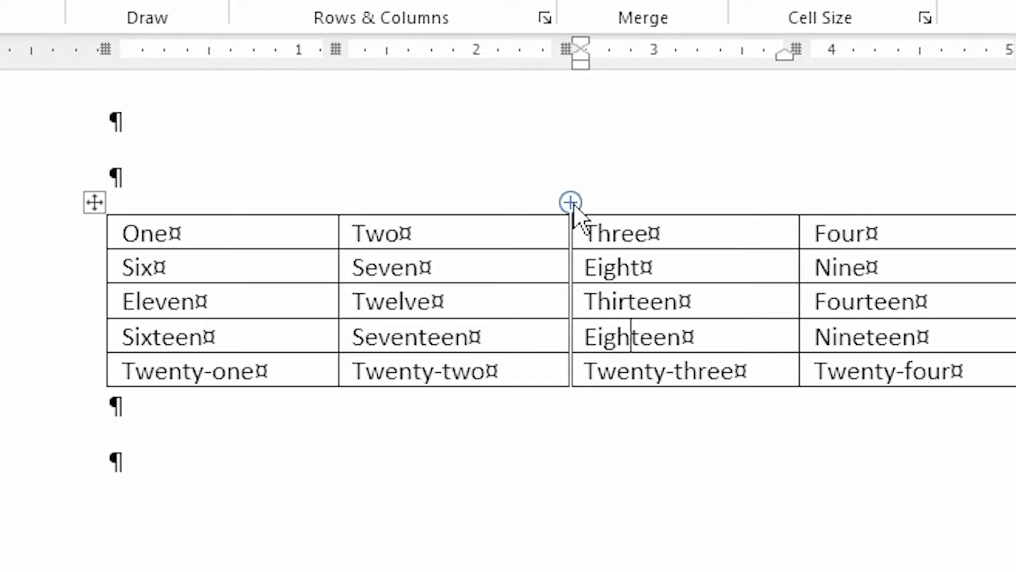
- Insert a blank column between the Two and Three columns using the + button
left_click(569, 203)
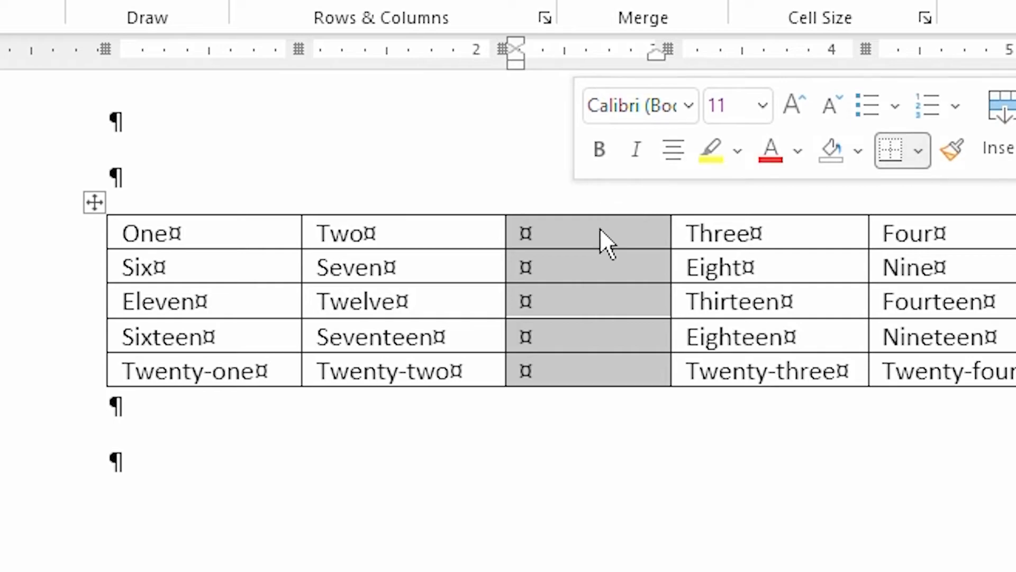
mouse_move(599, 249)
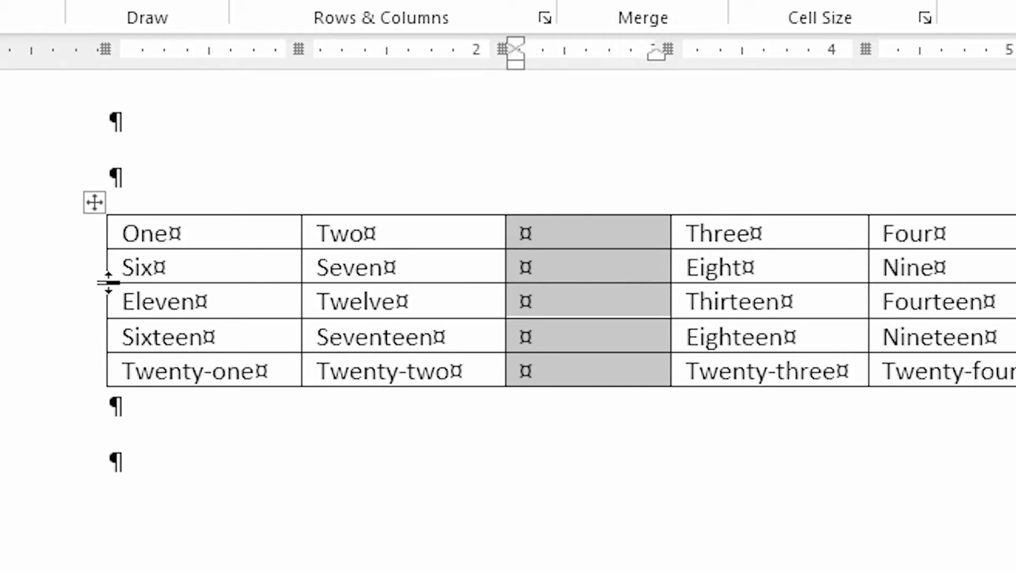
mouse_move(94, 292)
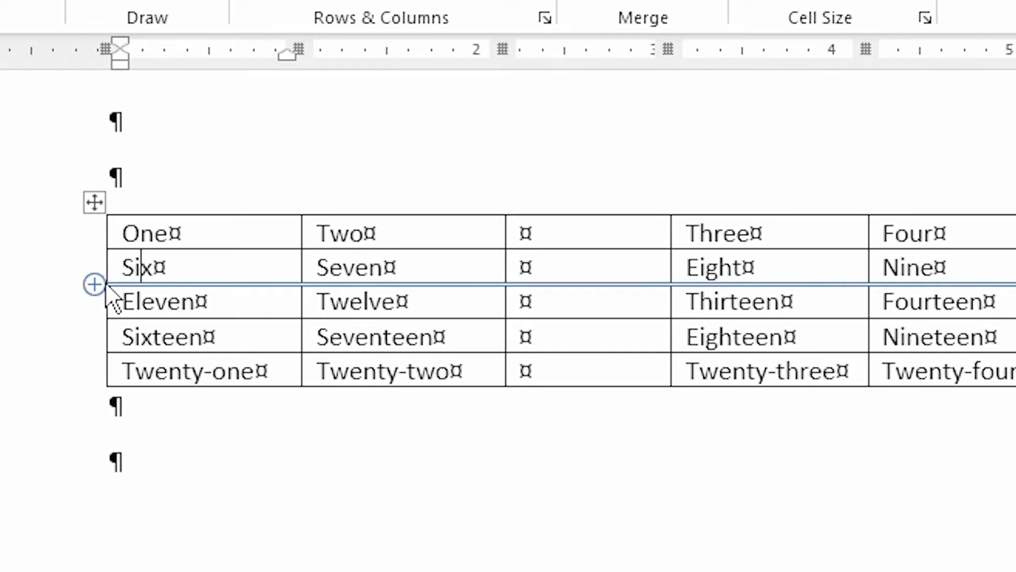
mouse_move(109, 305)
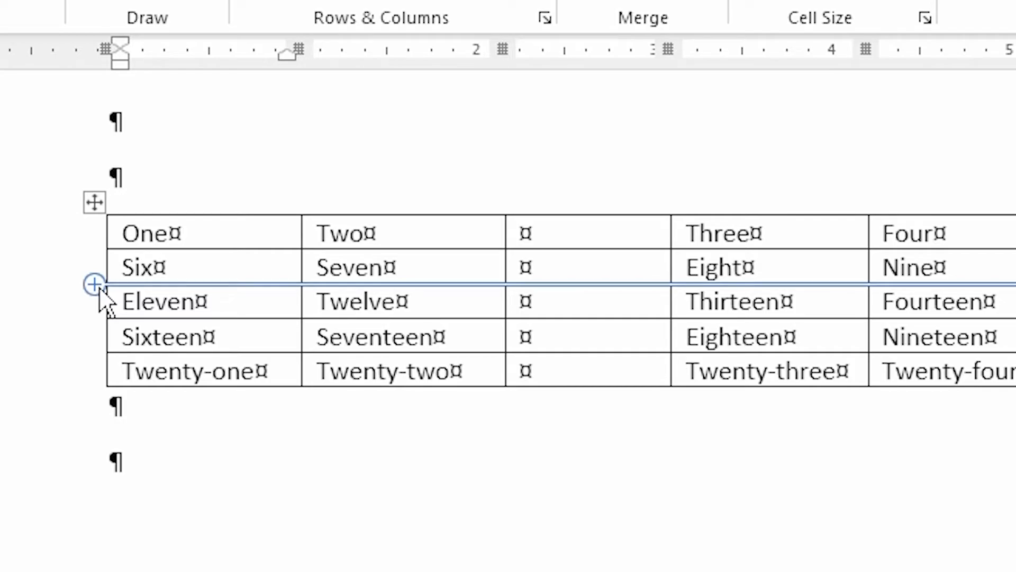
- Insert a blank row between the Six–Ten and Eleven–Fifteen rows using the + button
left_click(149, 267)
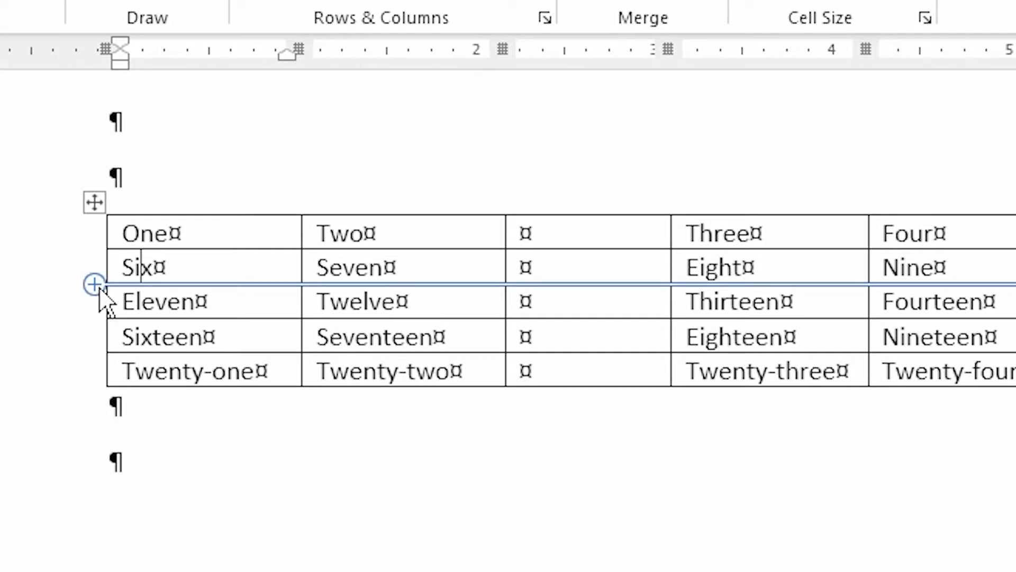
left_click(95, 284)
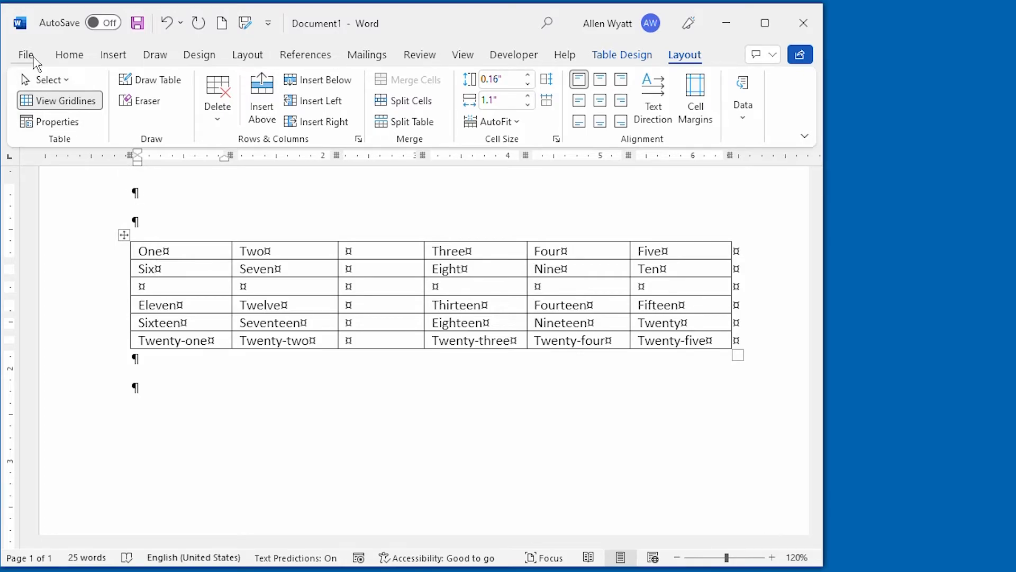
left_click(26, 54)
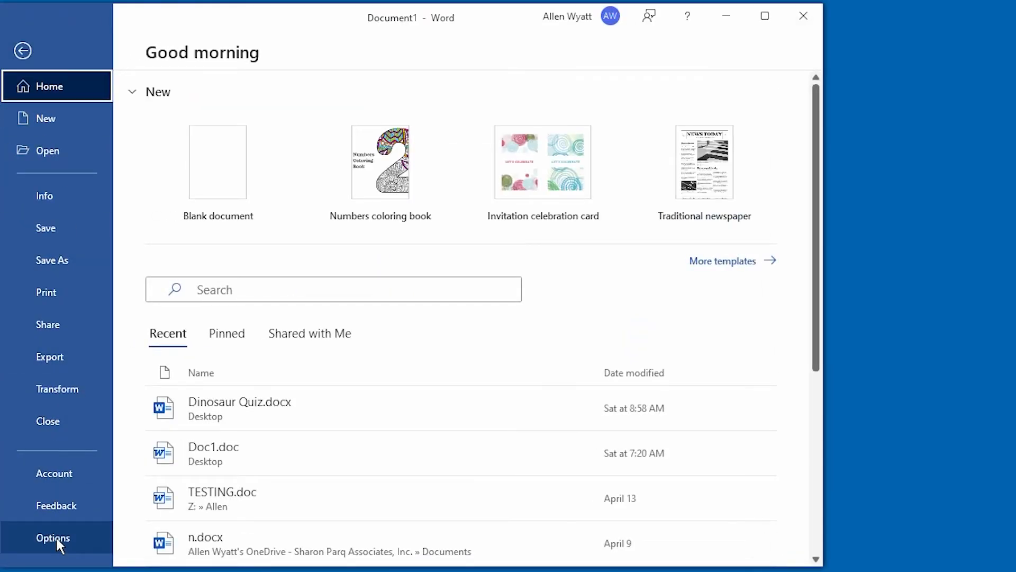
left_click(52, 538)
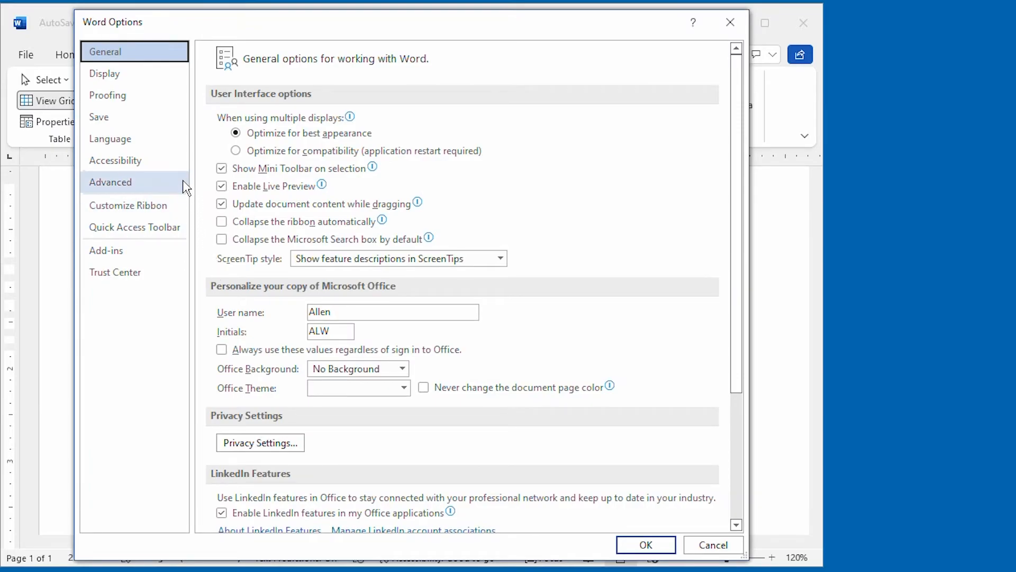
mouse_move(124, 190)
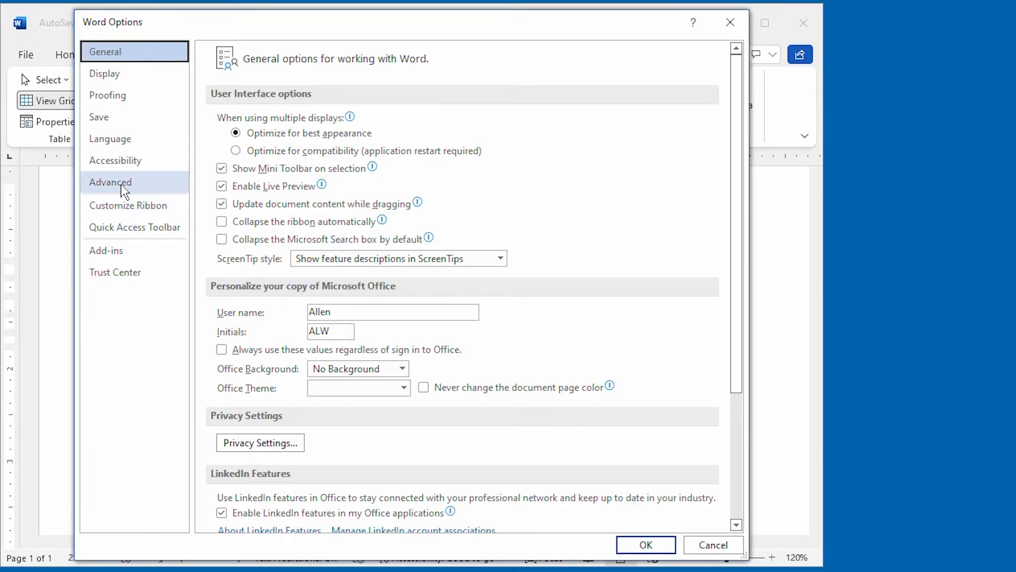
left_click(110, 182)
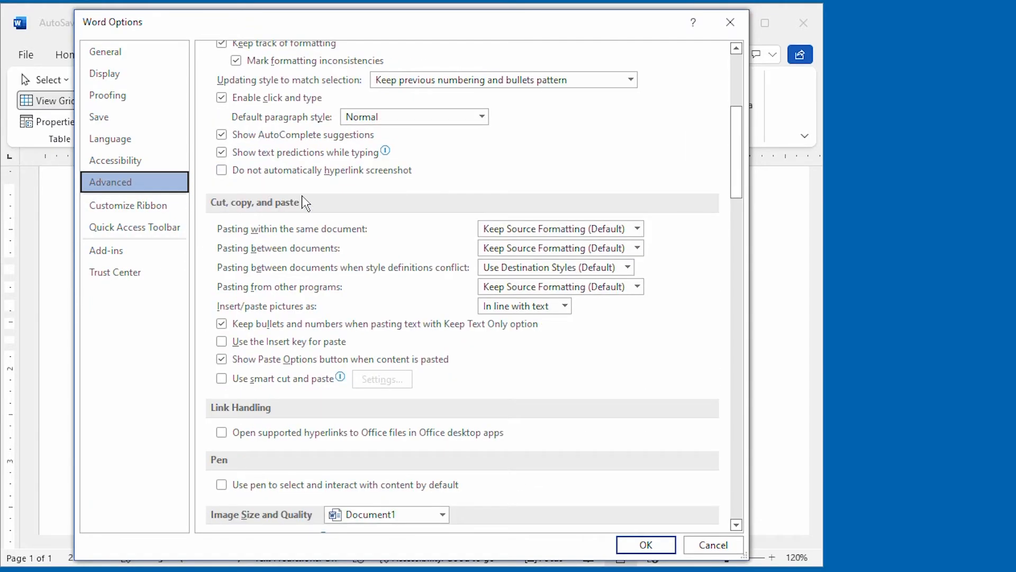
scroll("down", 3)
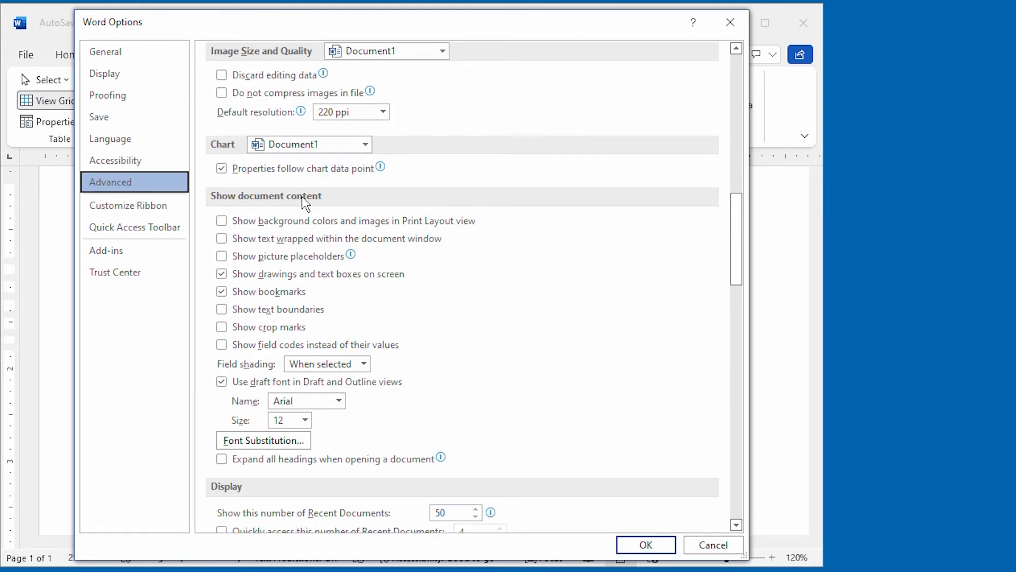
scroll("down", 3)
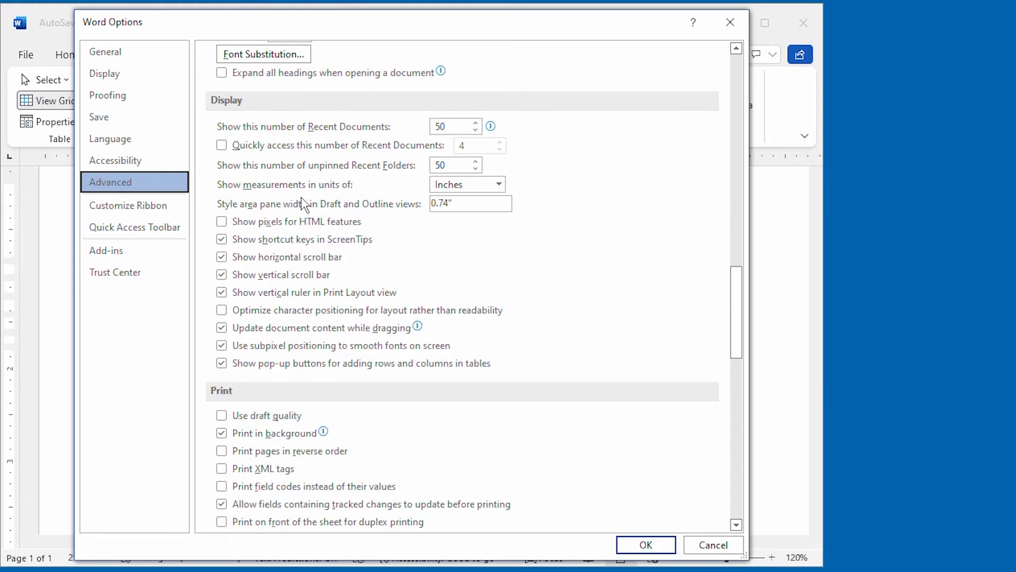
scroll("down", 3)
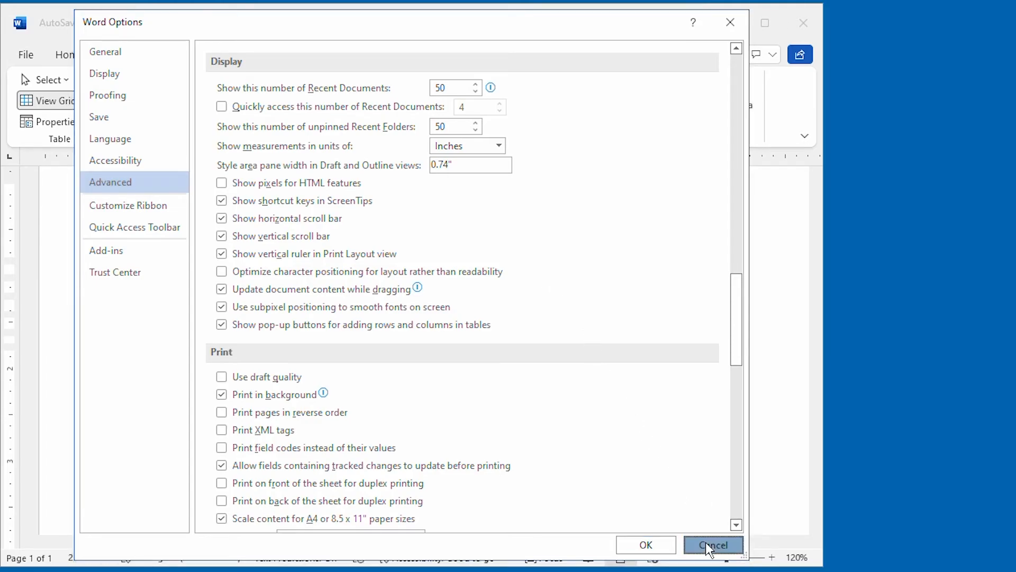
left_click(712, 544)
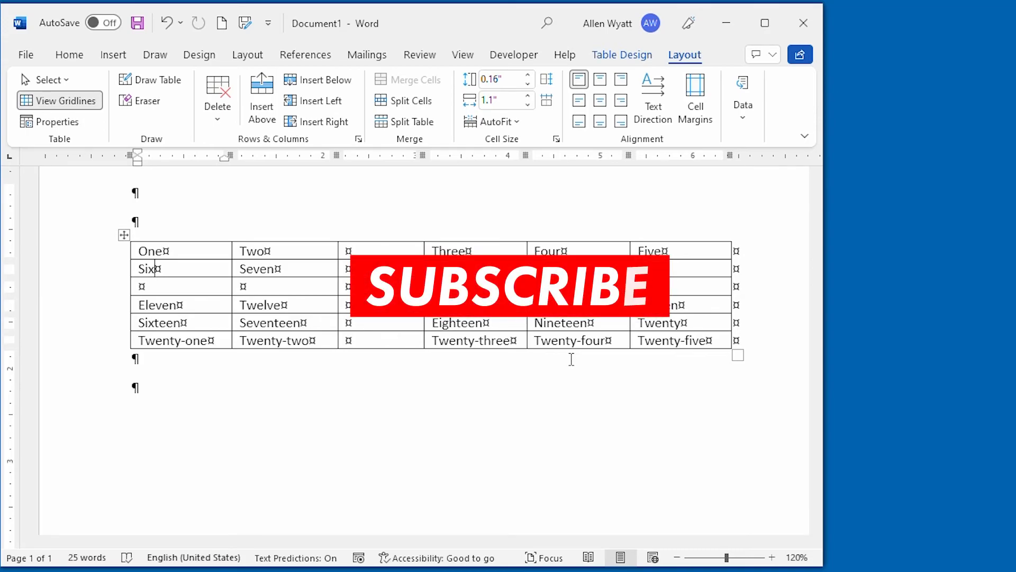
mouse_move(515, 317)
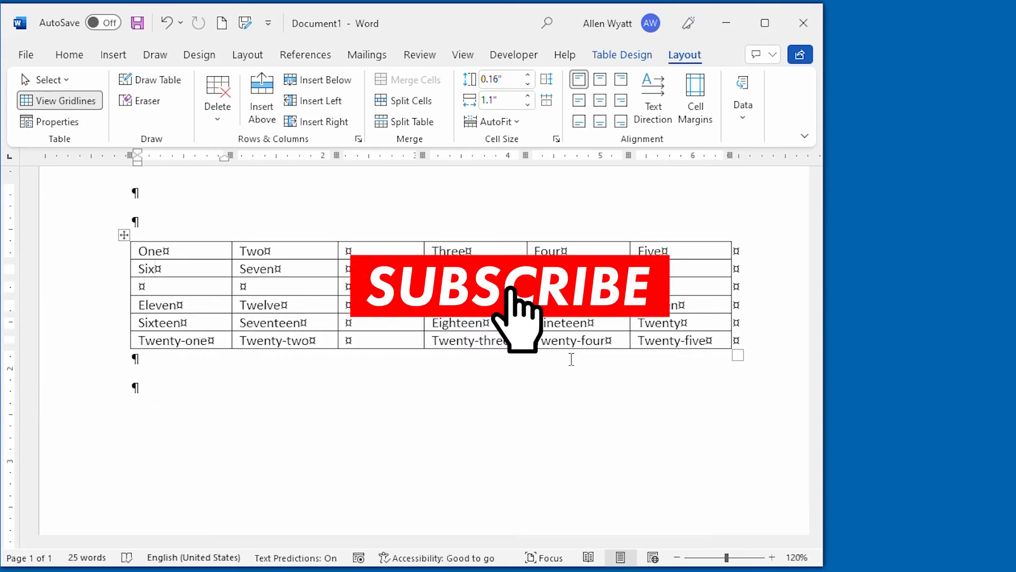